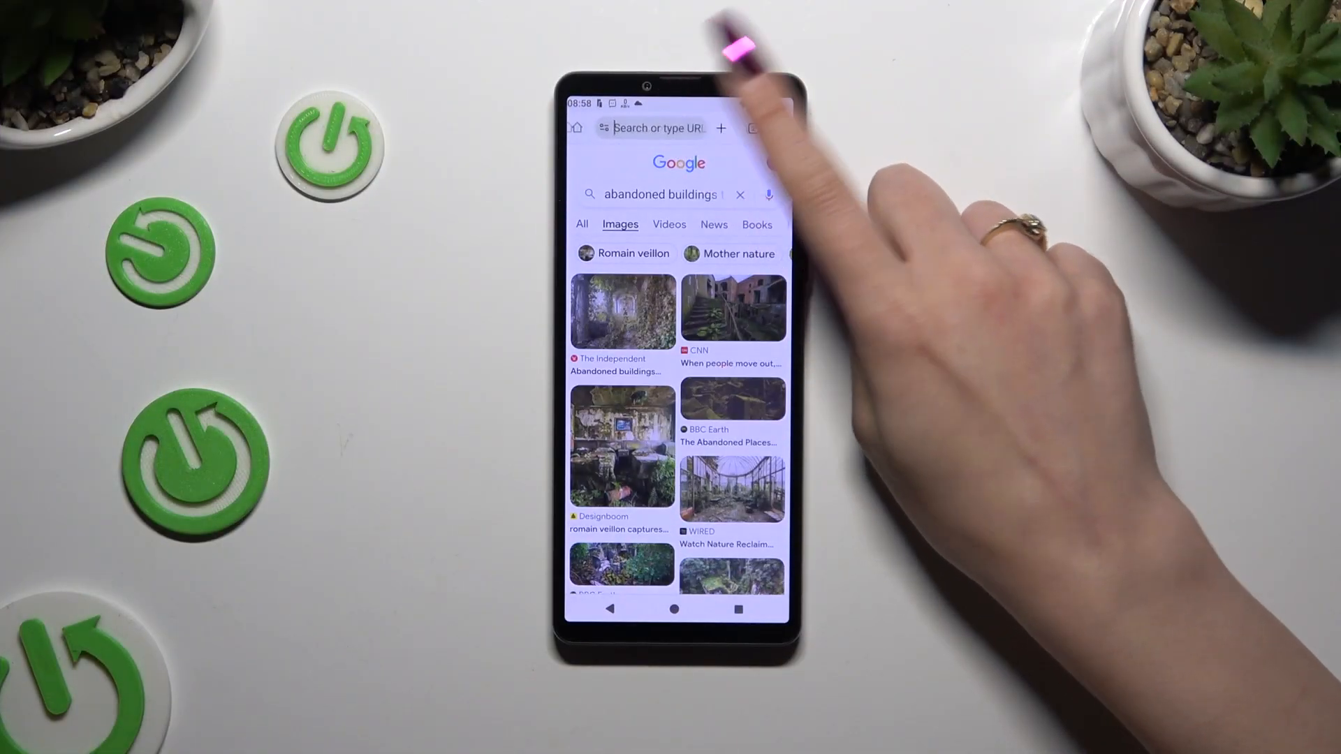
Tap Chrome's search bar on the 'abandoned buildings' image results to raise Gboard
left_click(659, 127)
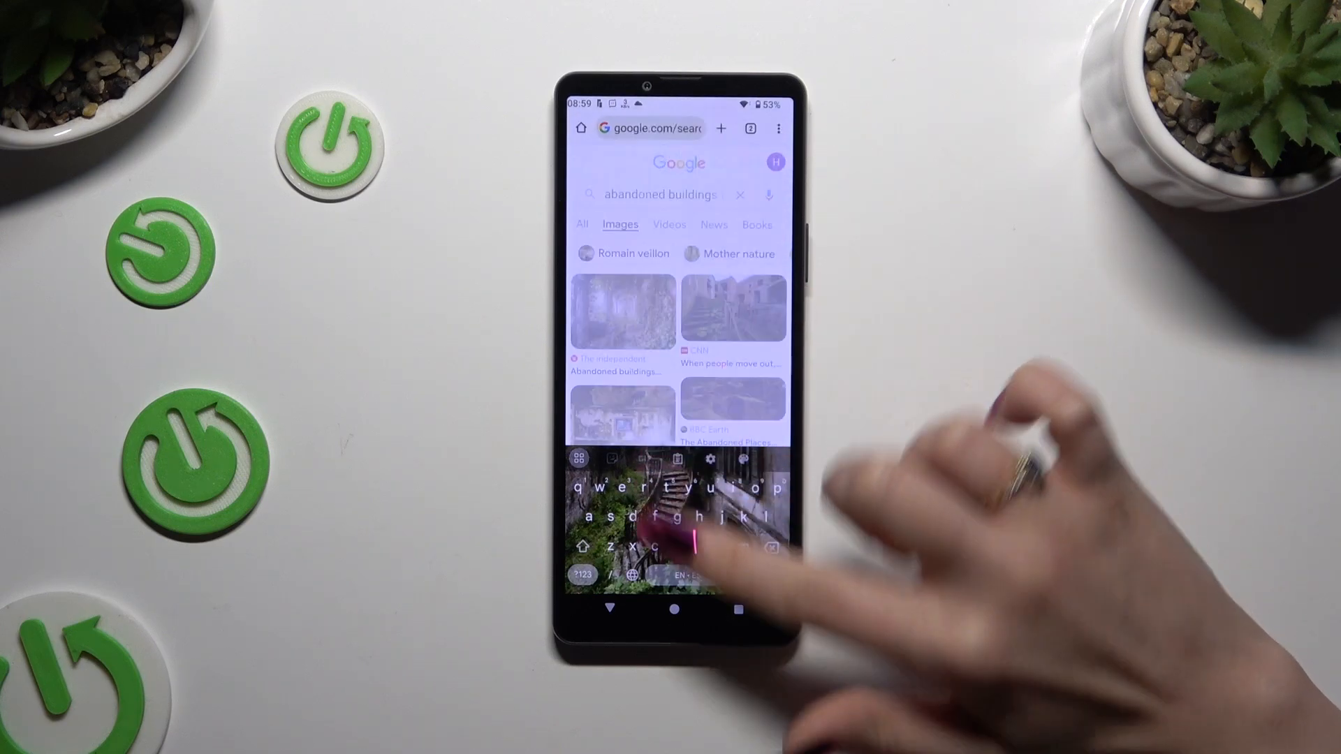
Open Gboard settings and go into the Voice typing options
left_click(709, 458)
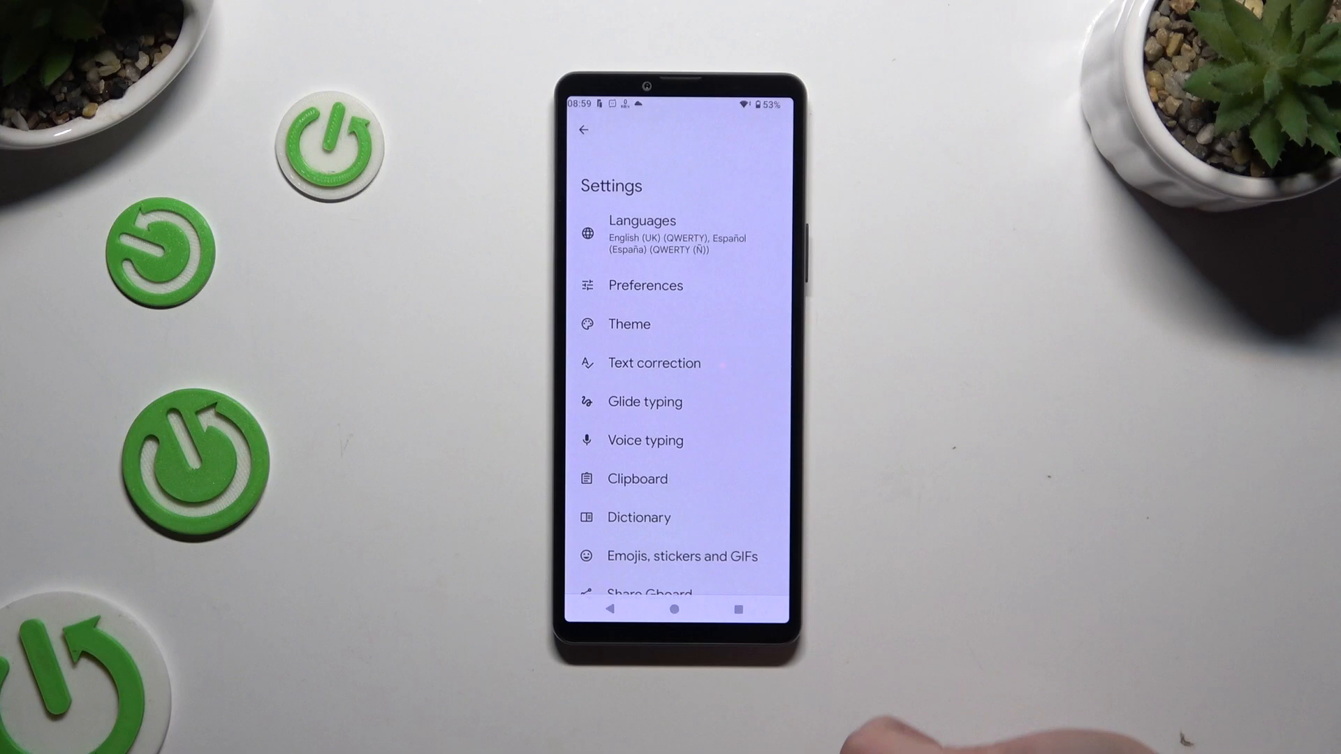
left_click(646, 441)
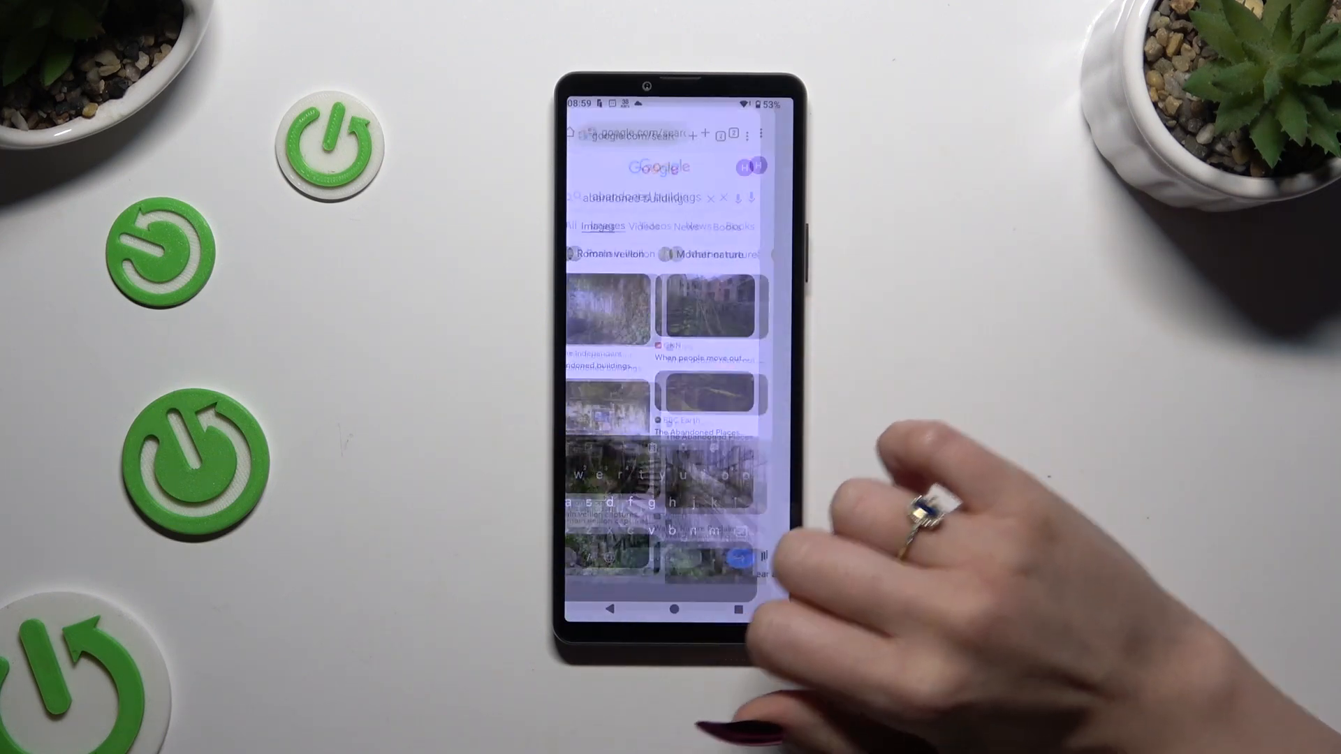
Refocus Chrome's search bar and tap Gboard's microphone to trigger the audio permission prompt
left_click(655, 128)
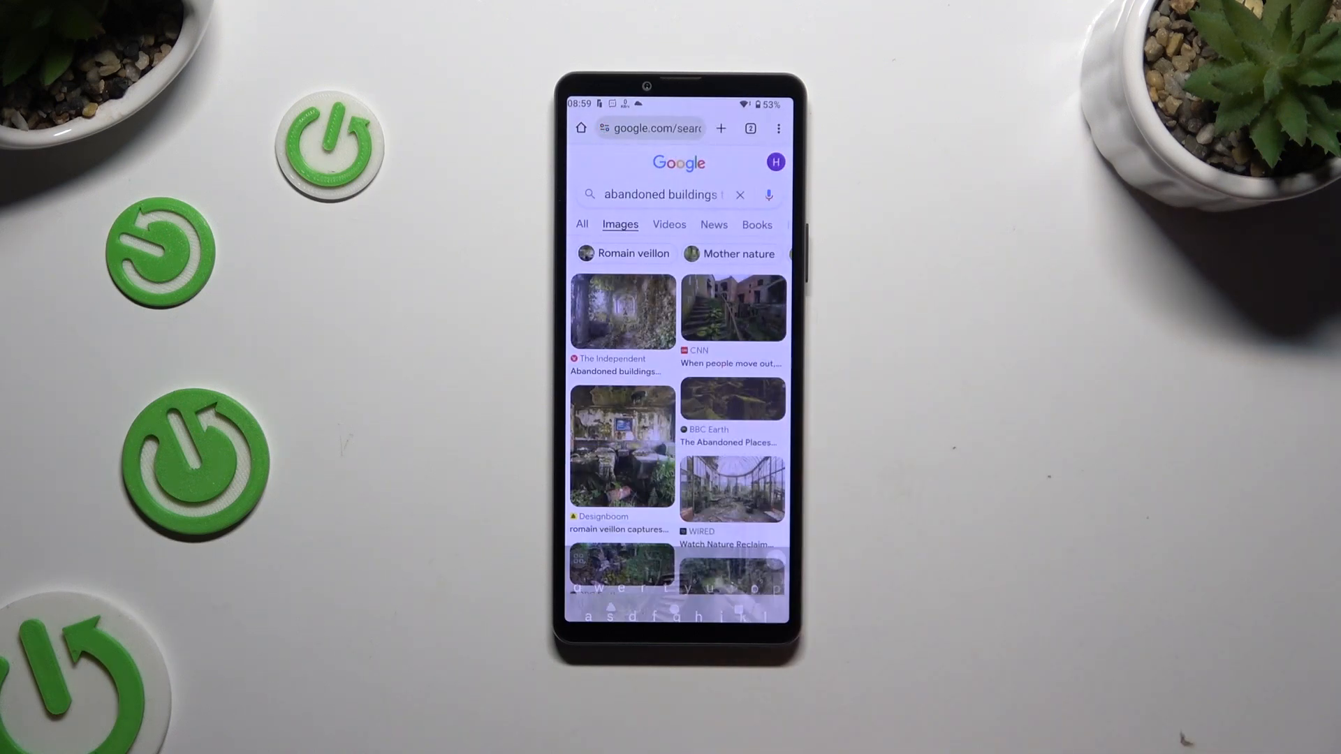
left_click(768, 195)
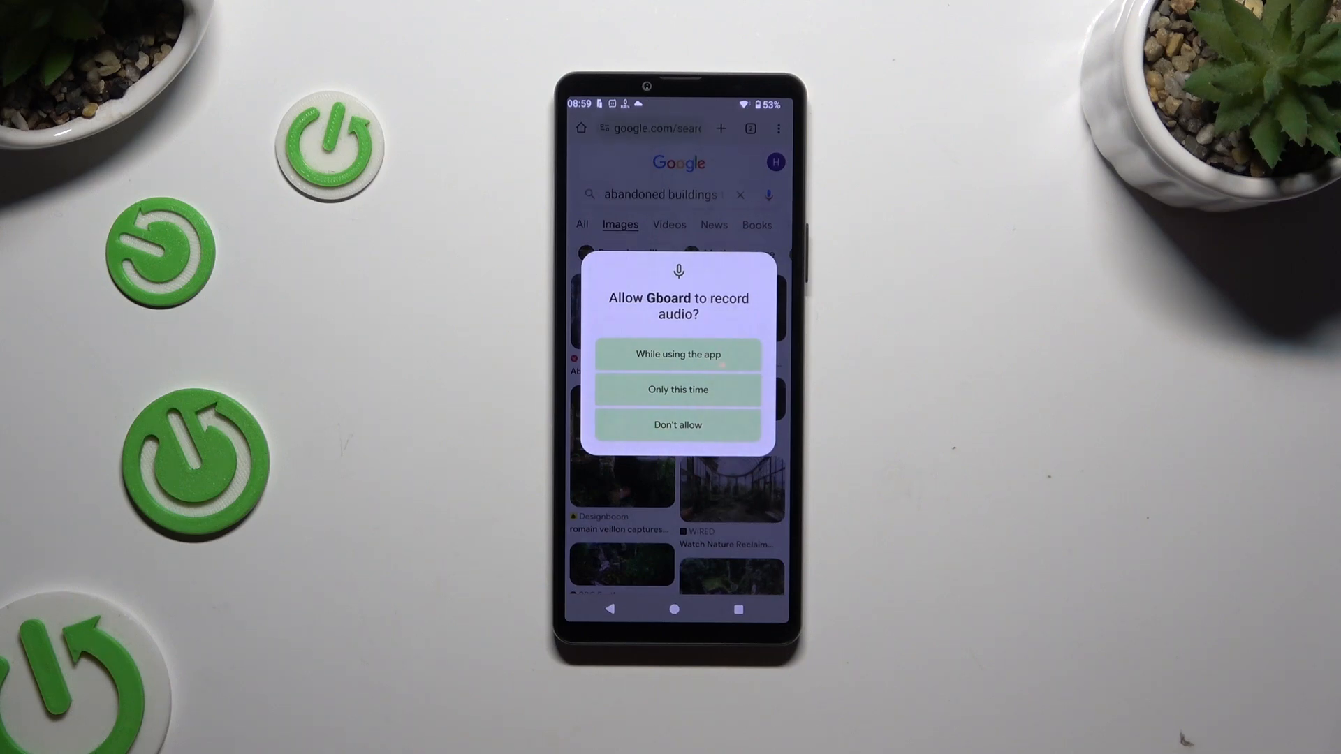
Allow Gboard to record audio 'While using the app' and refocus the search bar
left_click(678, 425)
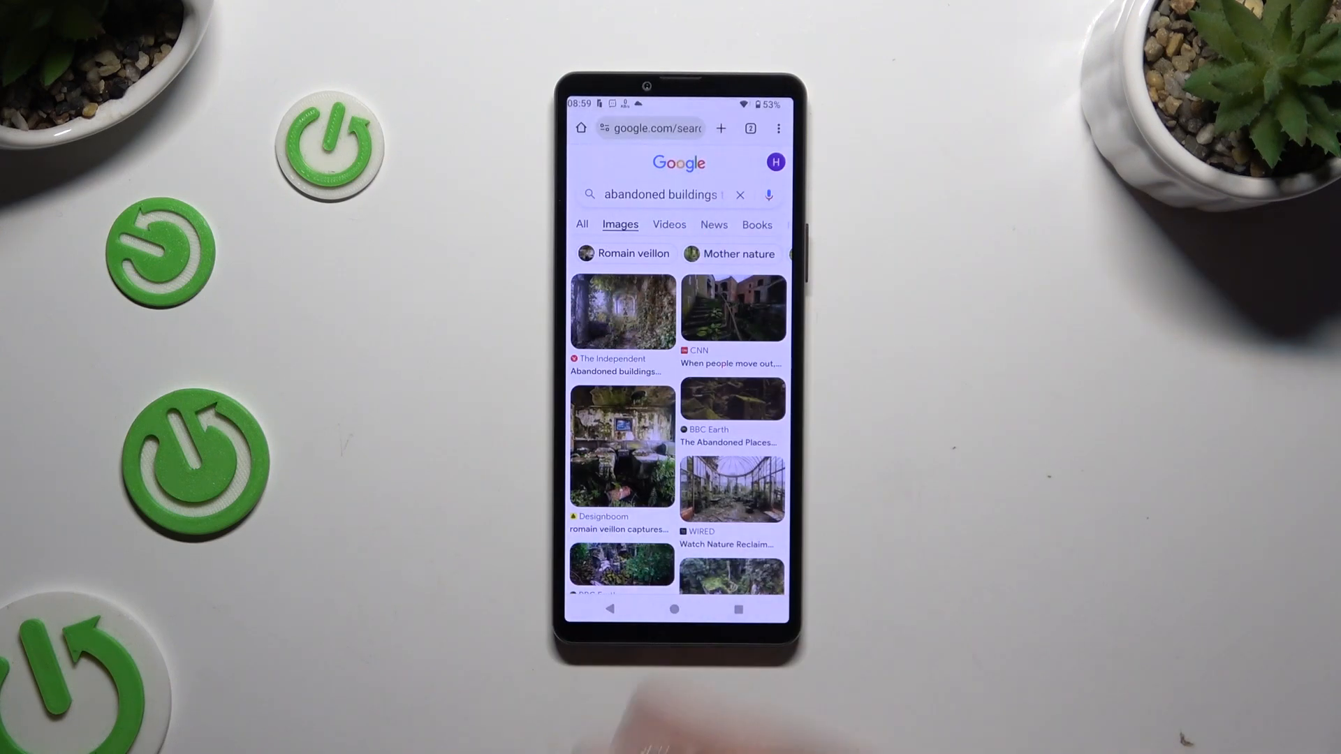
left_click(654, 128)
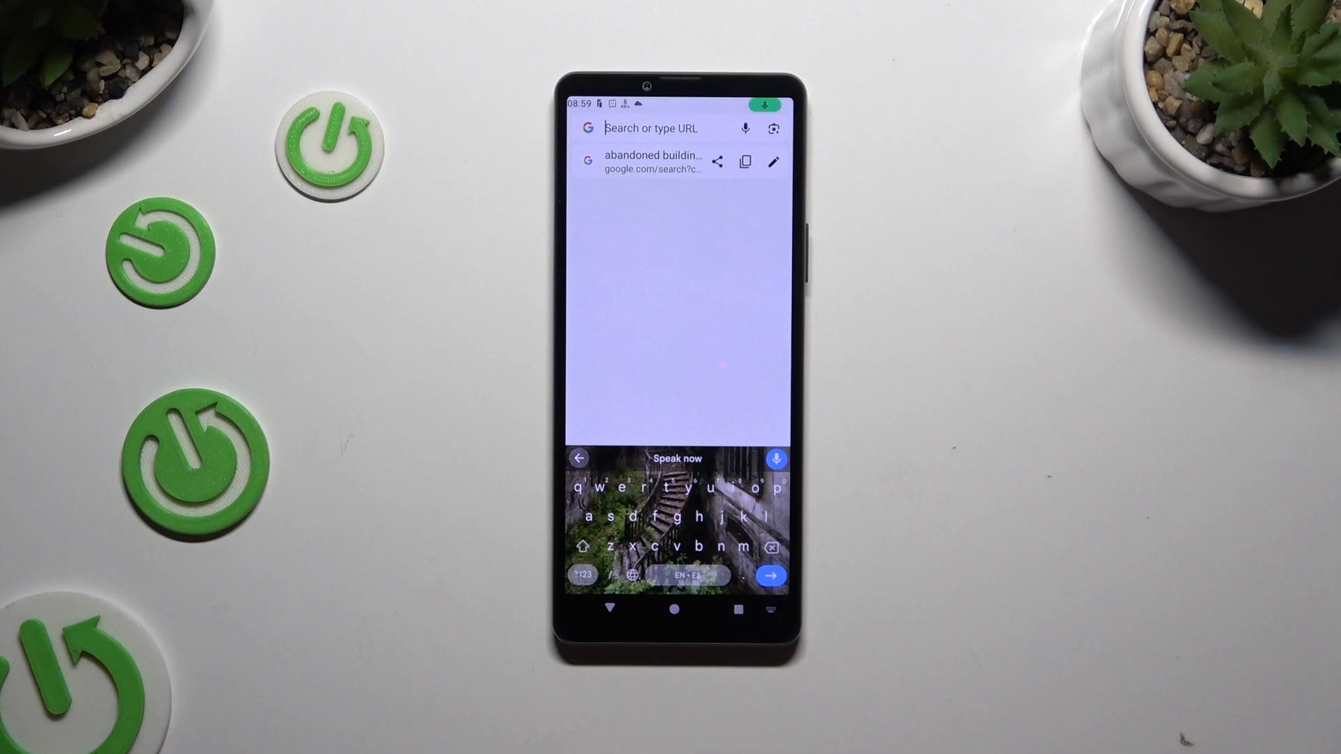
Dictate a sentence about voice typing, stop, clear it, and restart listening
left_click(775, 458)
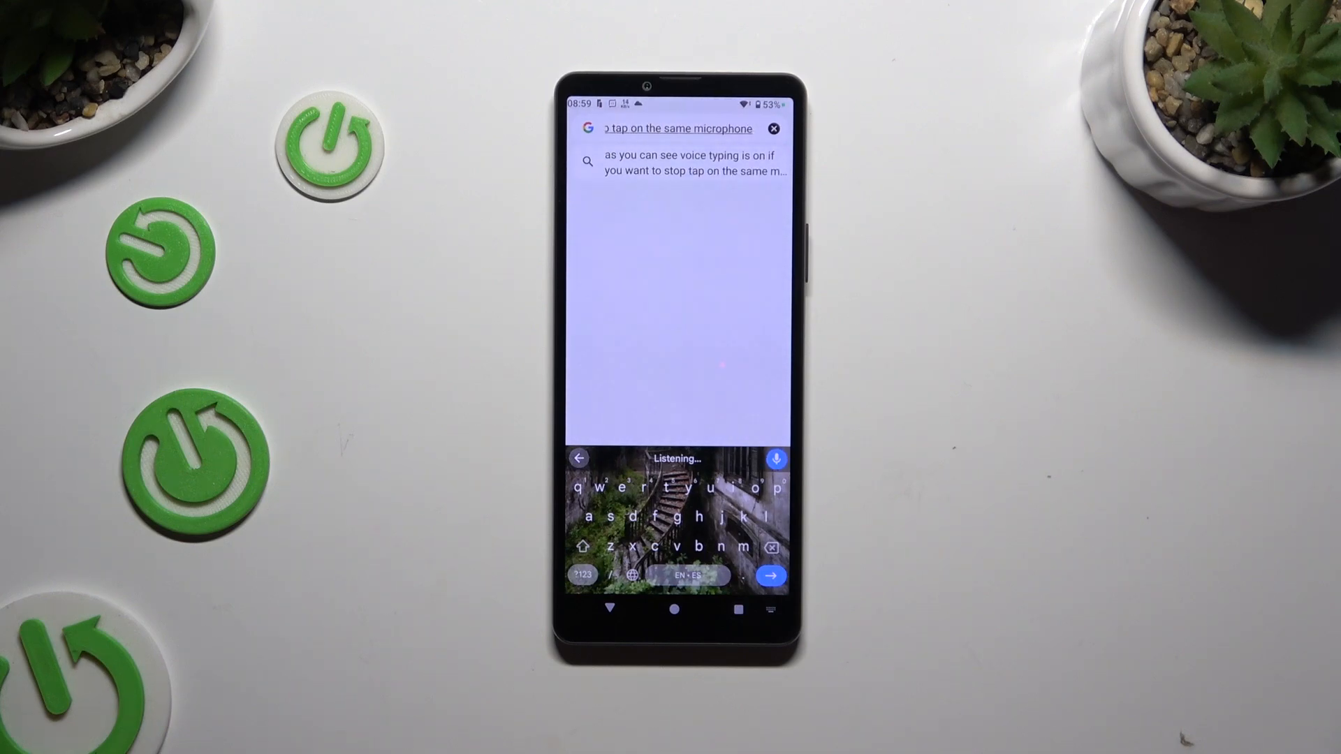
left_click(774, 458)
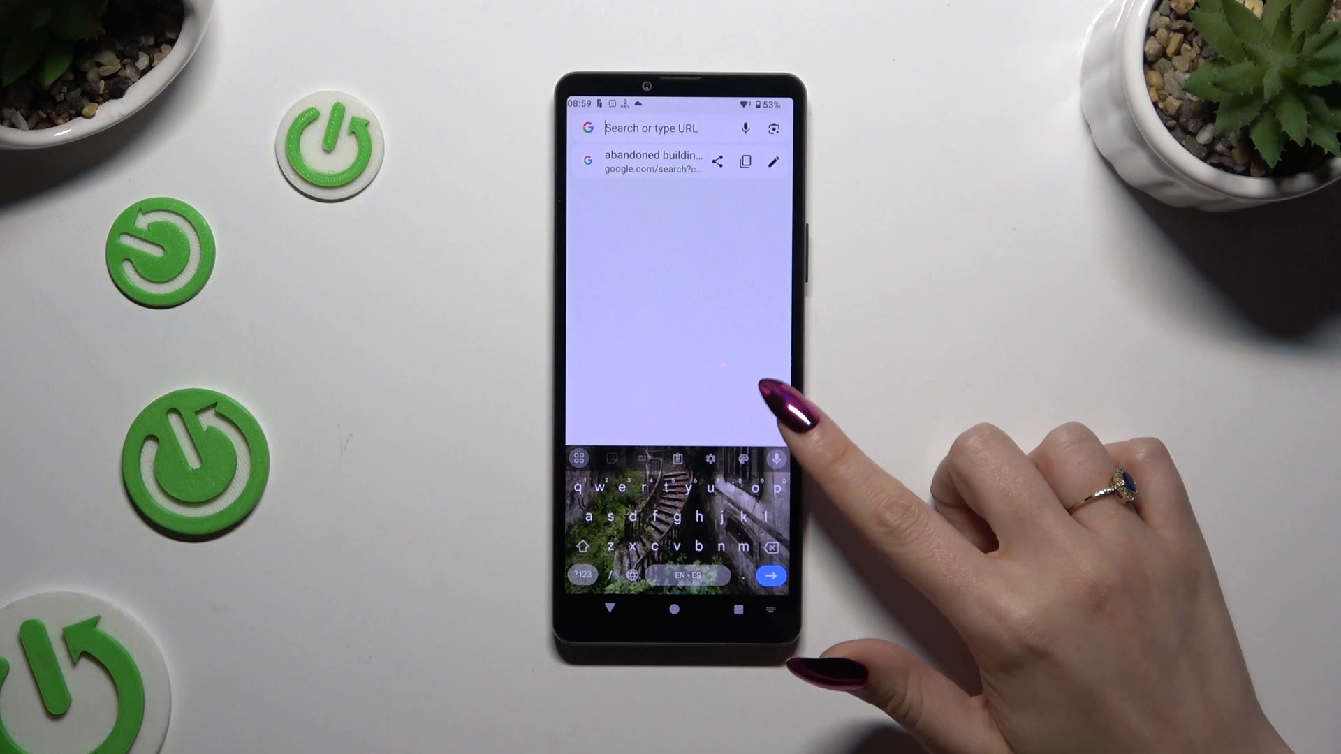
left_click(772, 459)
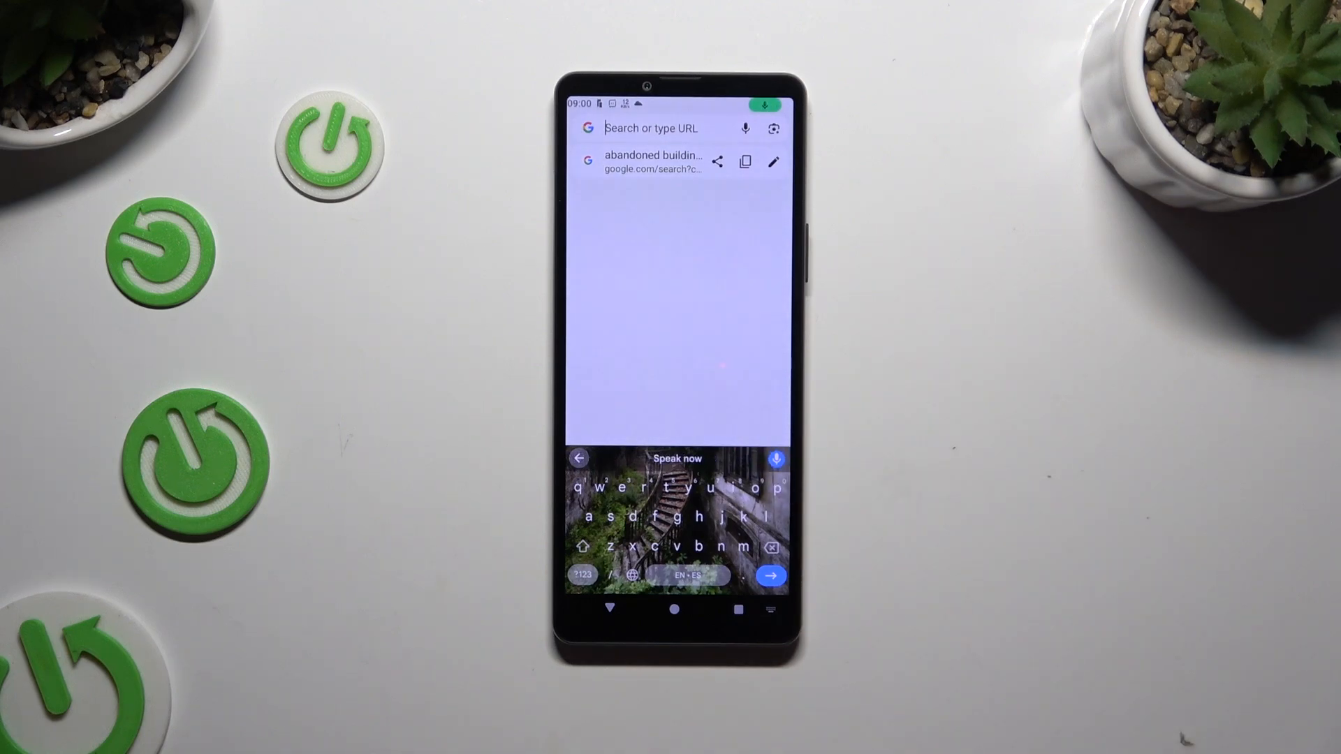